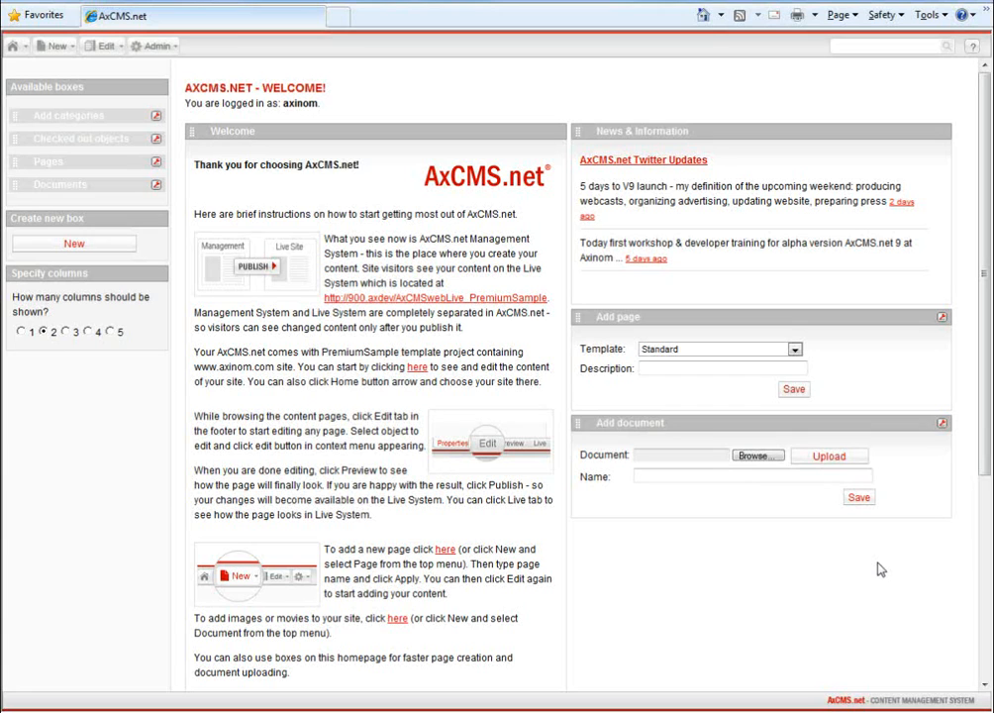
mouse_move(577, 381)
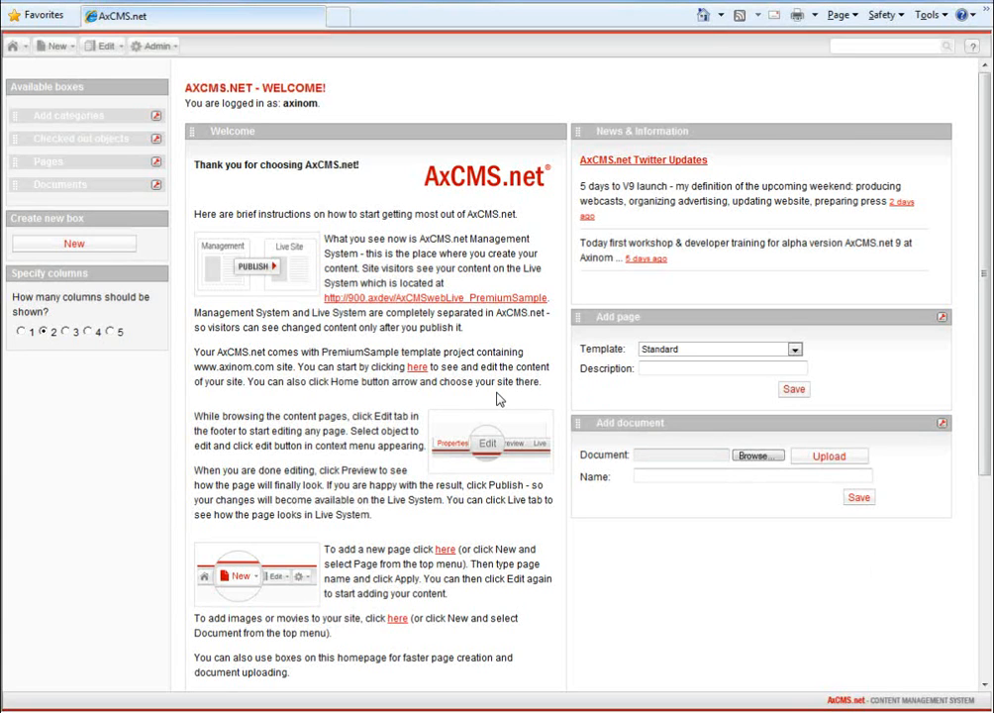
mouse_move(33, 81)
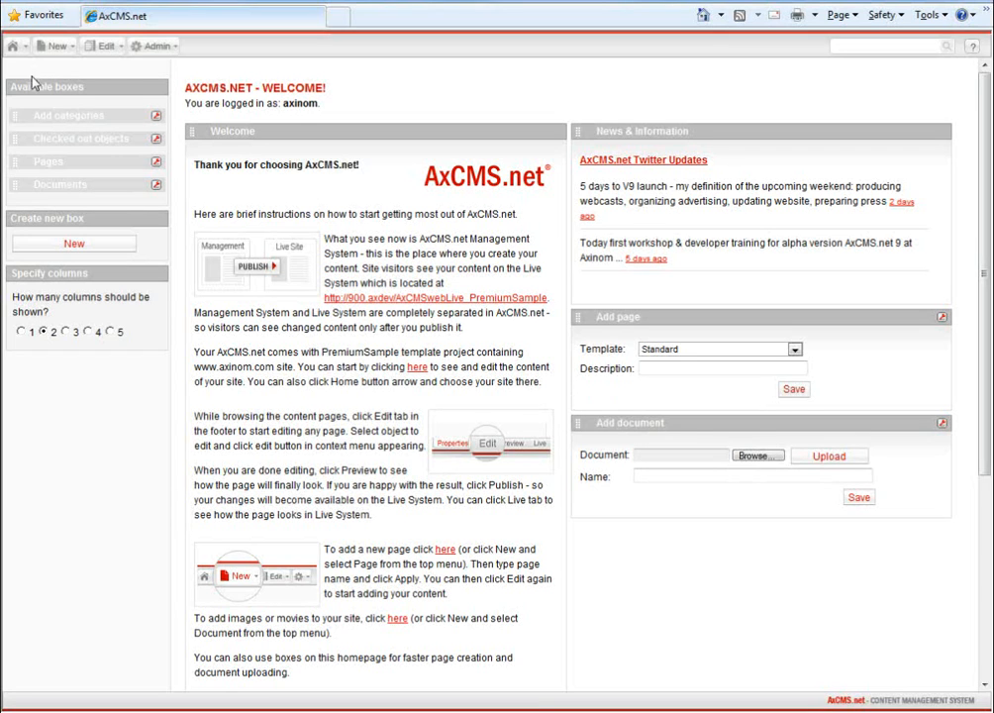
Switch to the PowerPoint presentation showing the Basic Layout slide
left_click(15, 45)
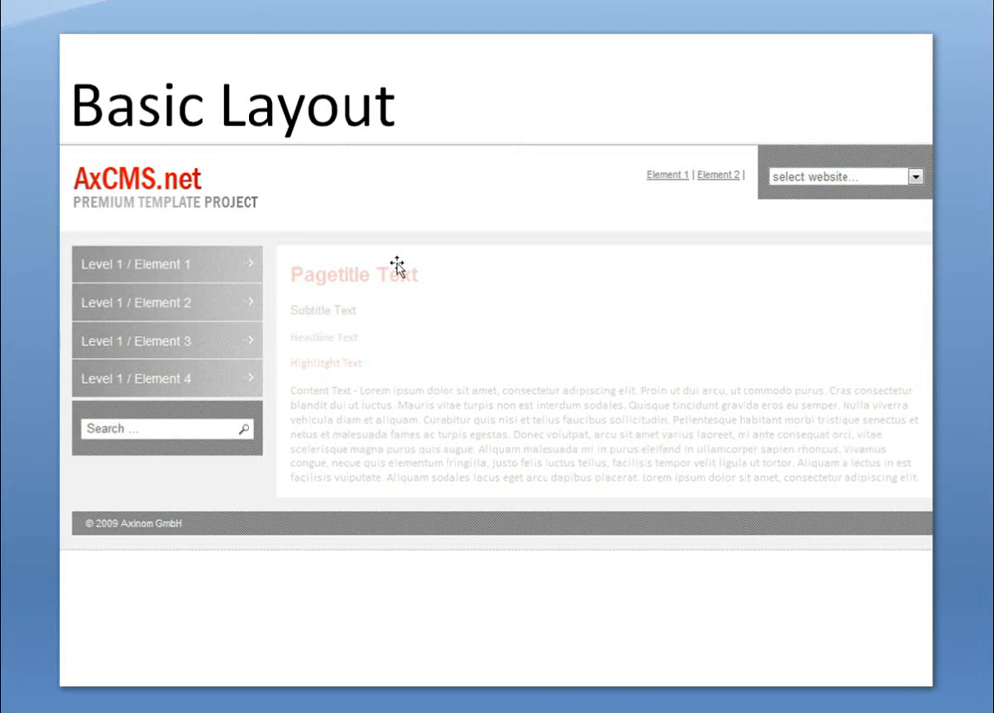
mouse_move(435, 202)
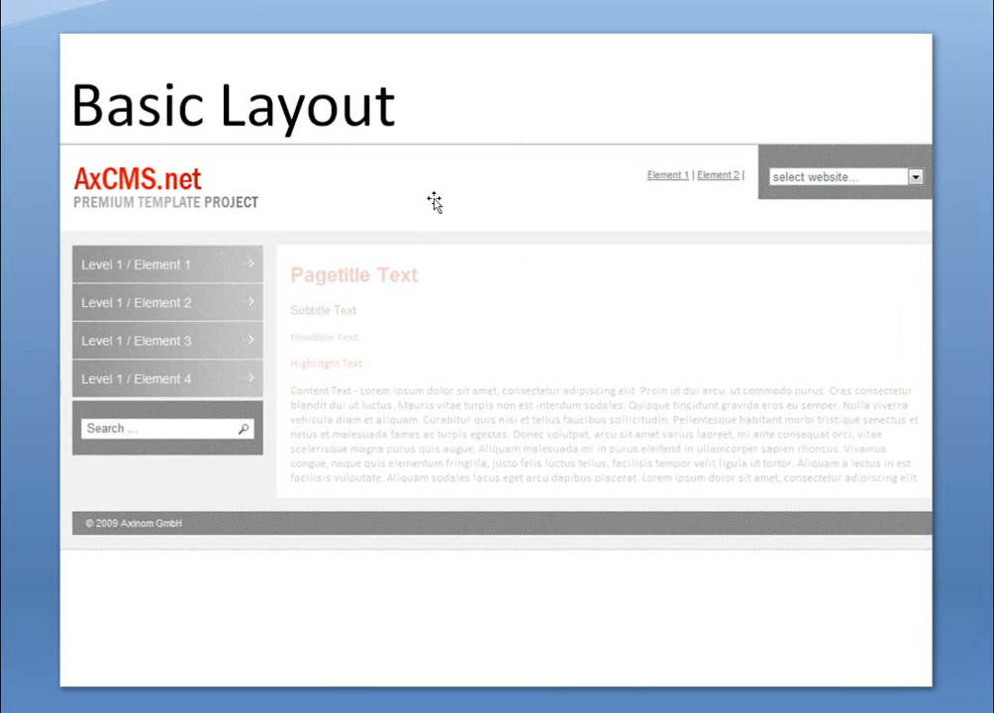
mouse_move(453, 178)
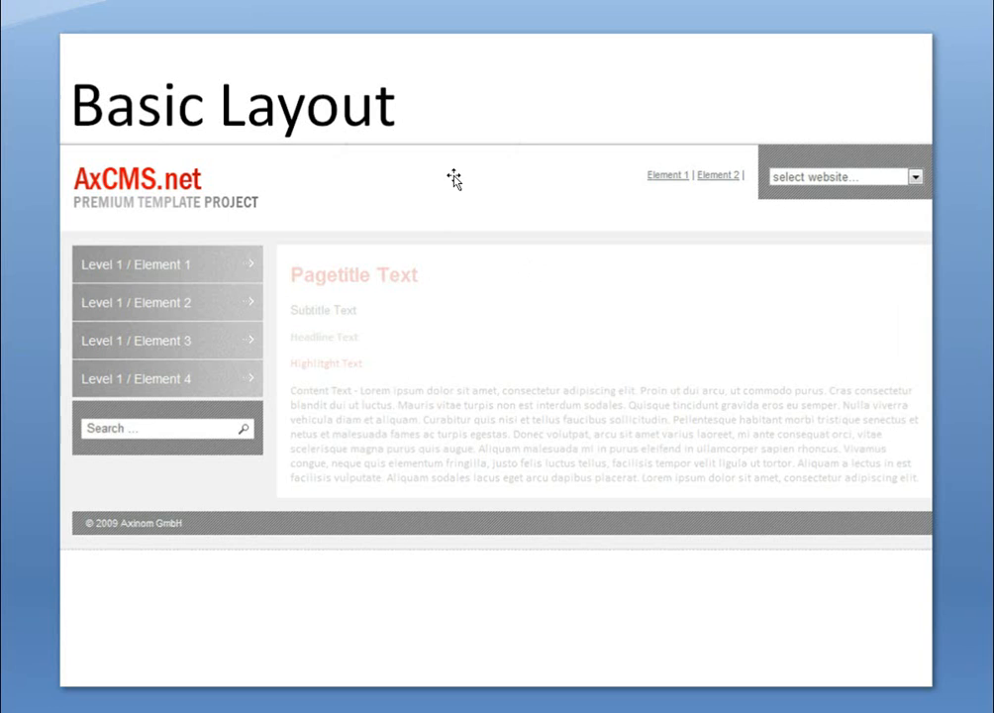
mouse_move(376, 208)
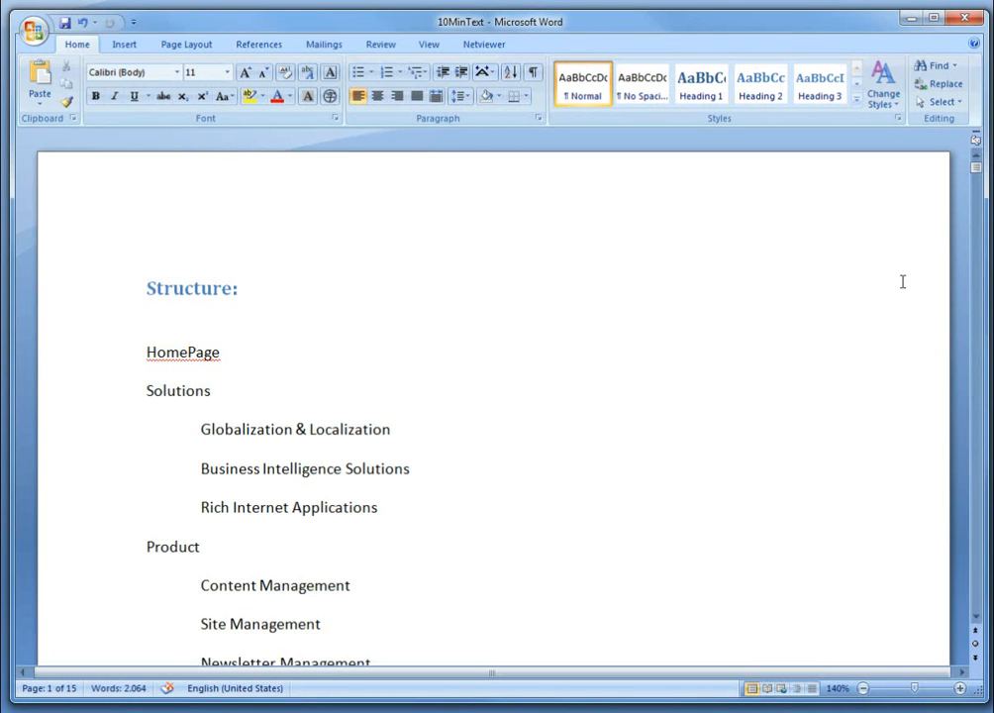
Scroll through the 10MinText document's structure list, Short Facts and Solutions page texts
scroll("down", 3)
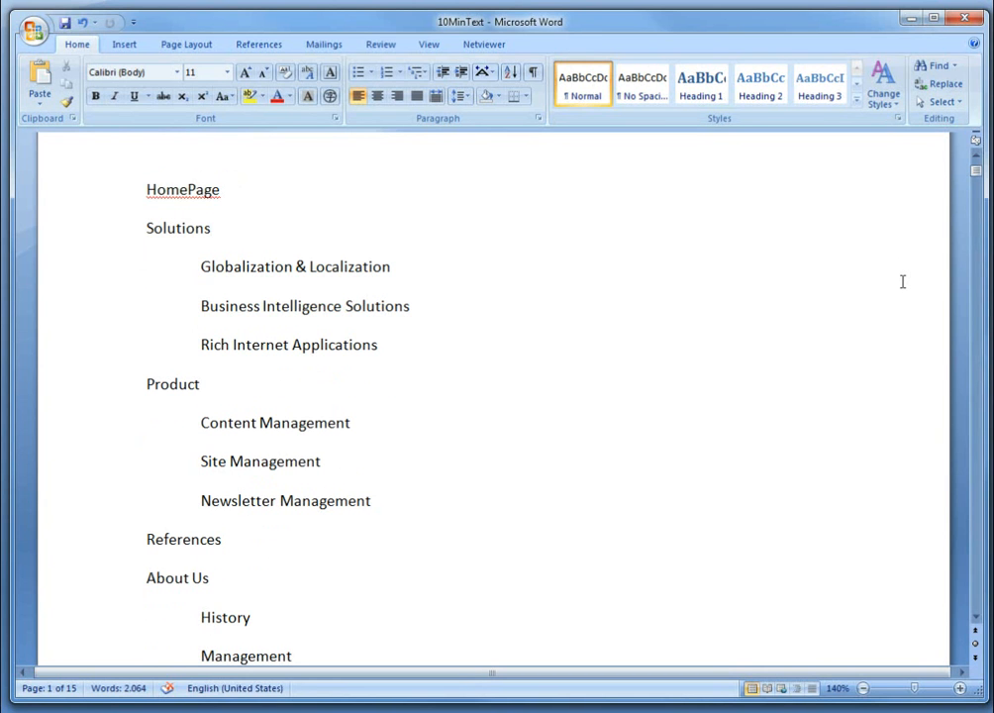
scroll("down", 3)
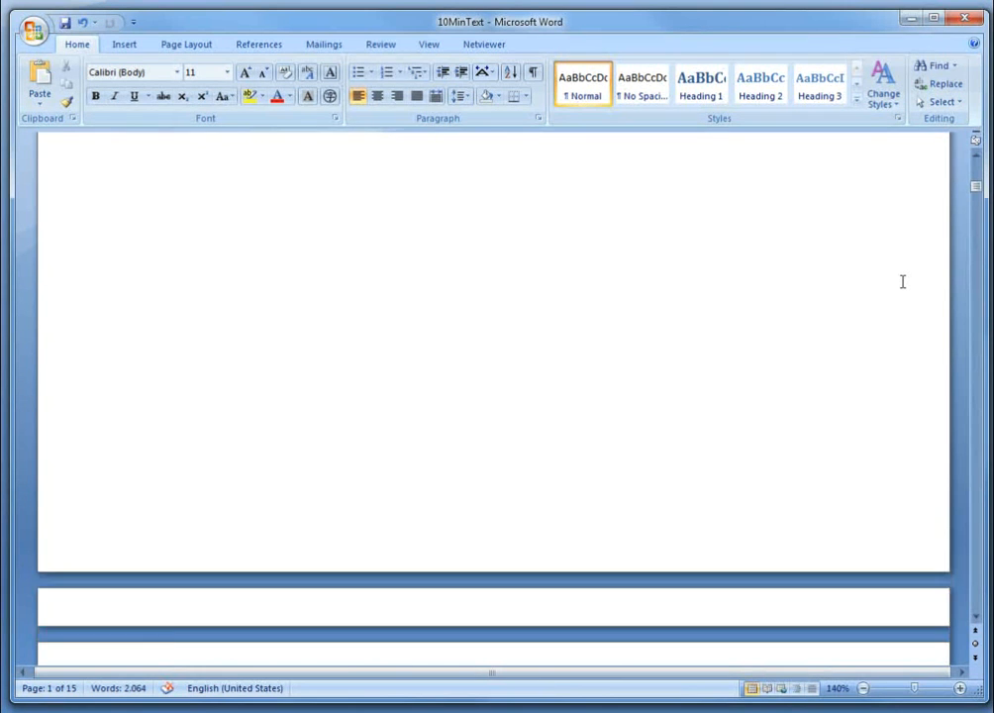
scroll("down", 3)
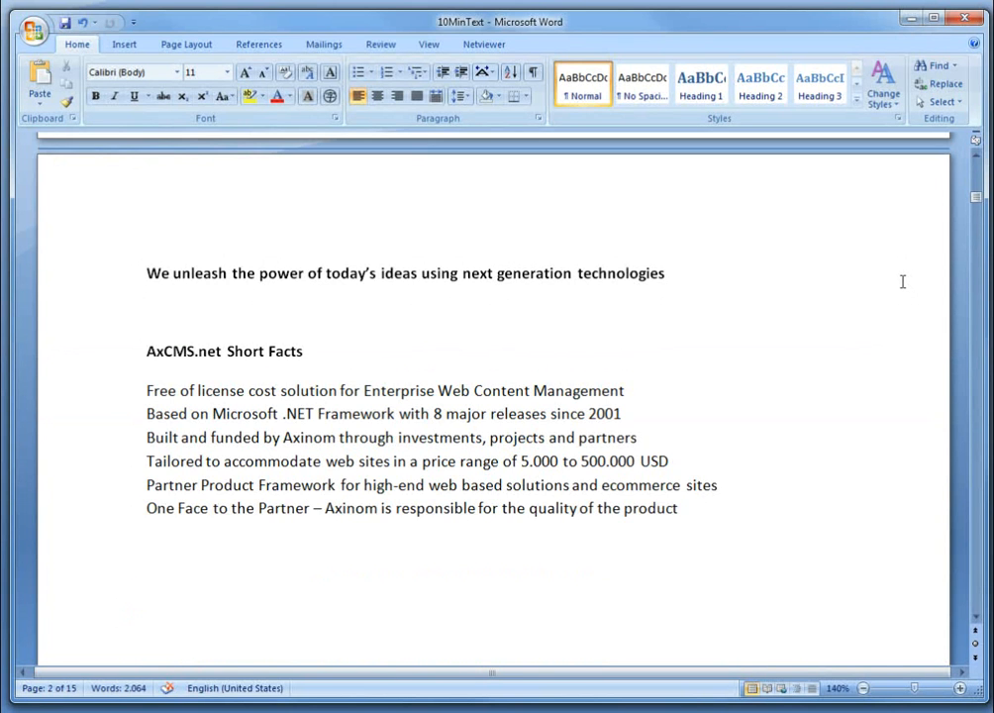
scroll("down", 3)
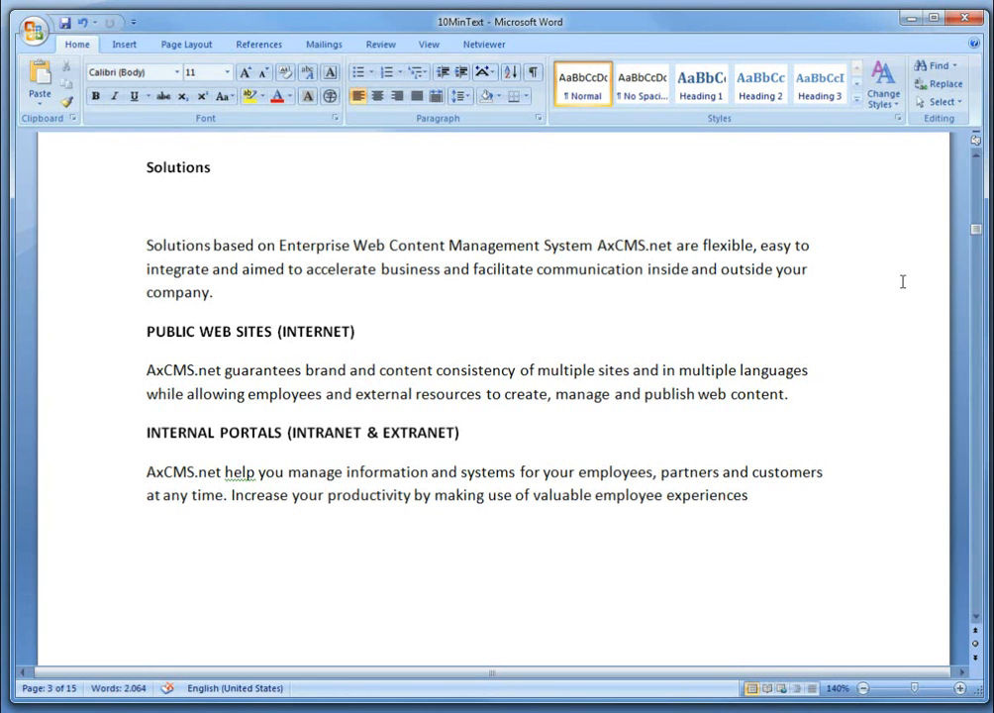
scroll("down", 3)
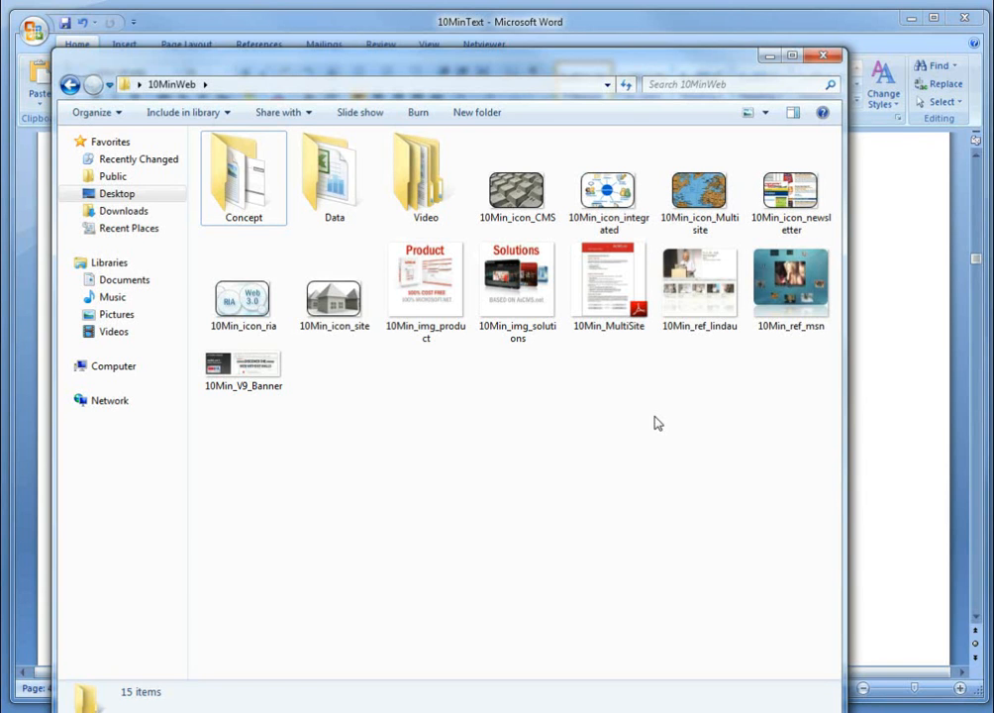
mouse_move(564, 379)
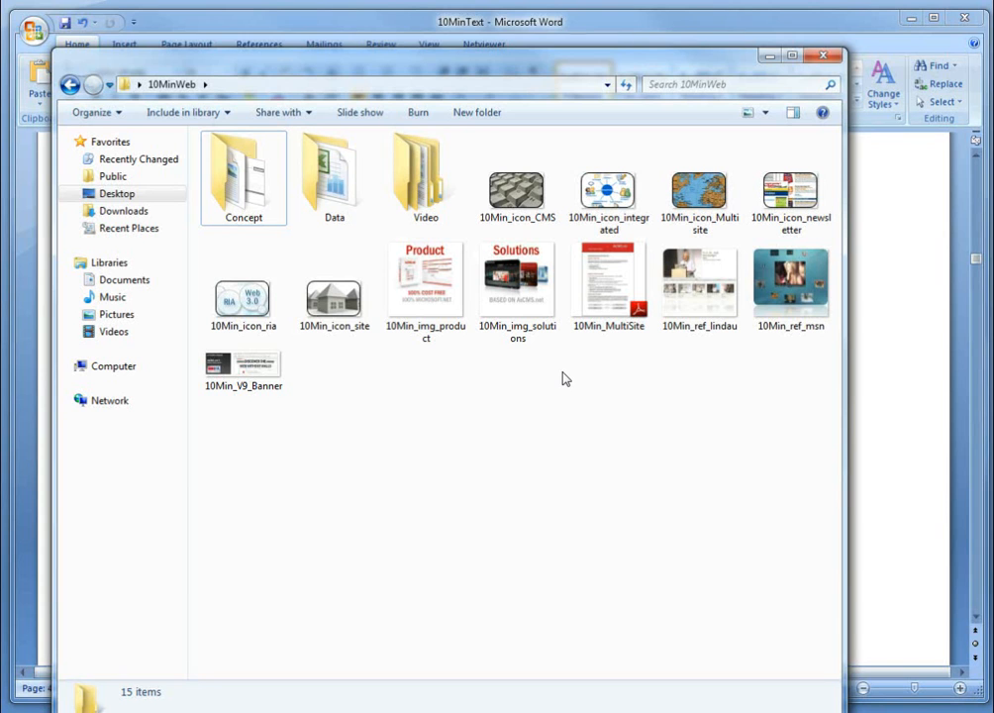
mouse_move(661, 379)
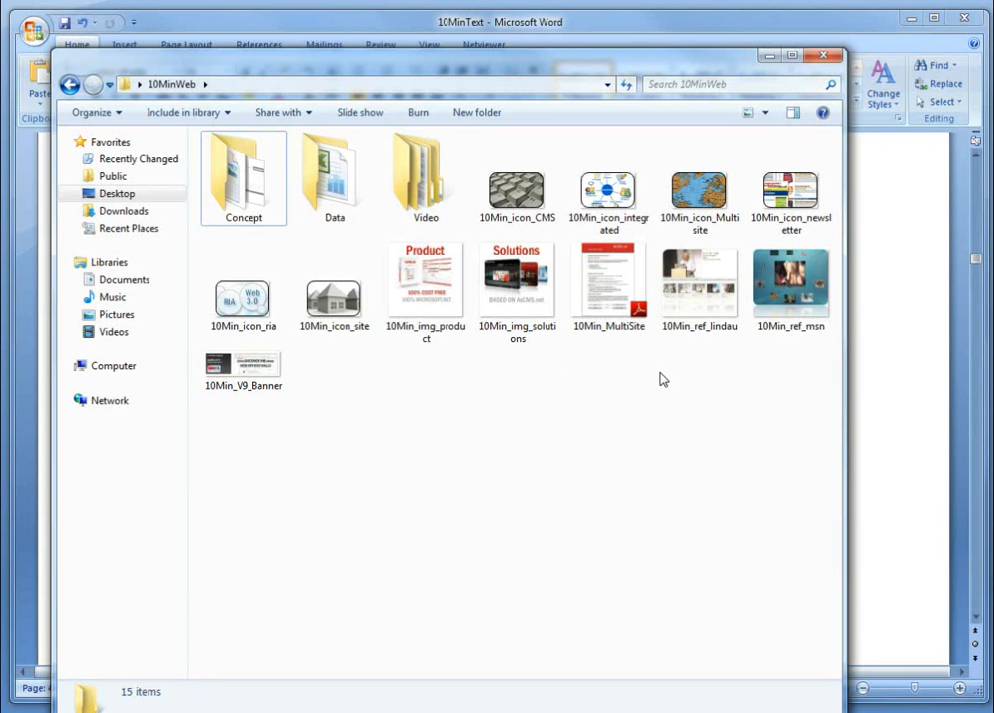